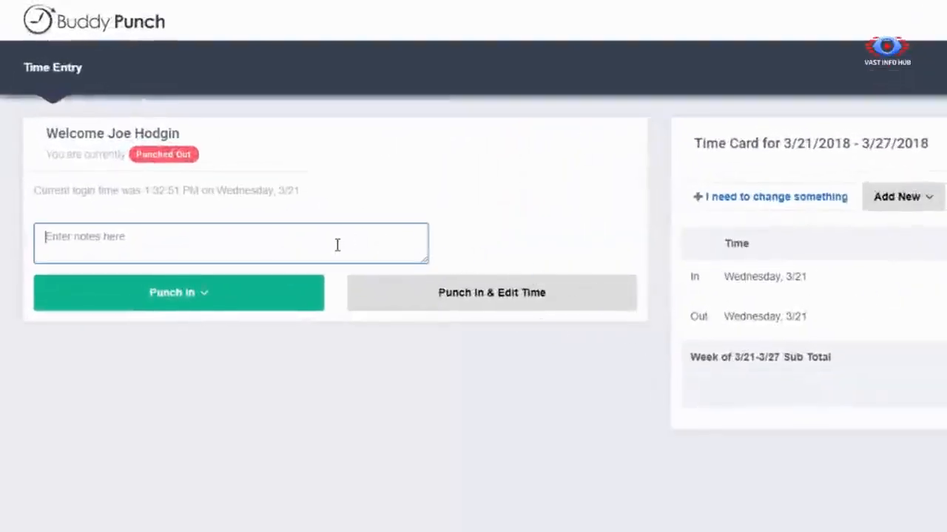
Punch in with the note 'Notes to my employer', then punch out, adding a 1:24 PM–2:00 PM entry
{"action": "type", "text": "Notes to my"}
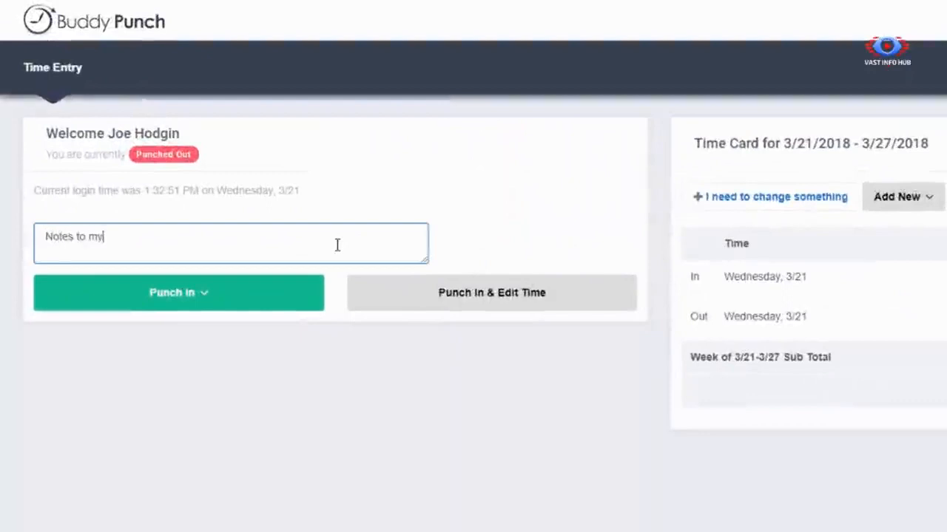
{"action": "type", "text": "employer!"}
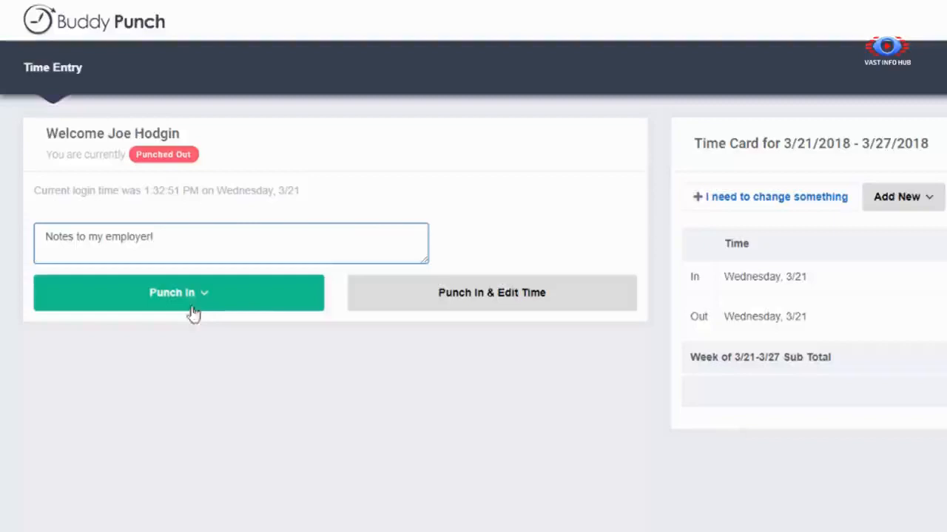
{"action": "left_click", "coordinate": [178, 293]}
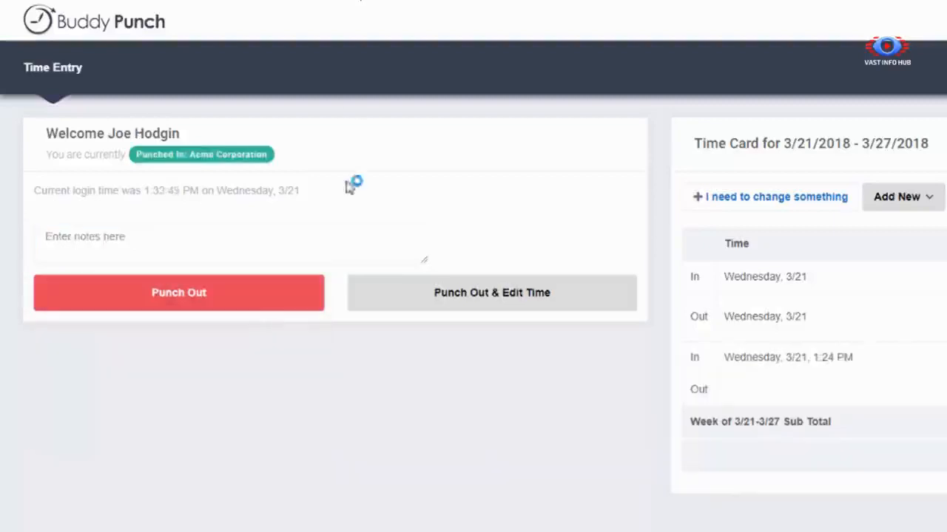
{"action": "left_click", "coordinate": [177, 293]}
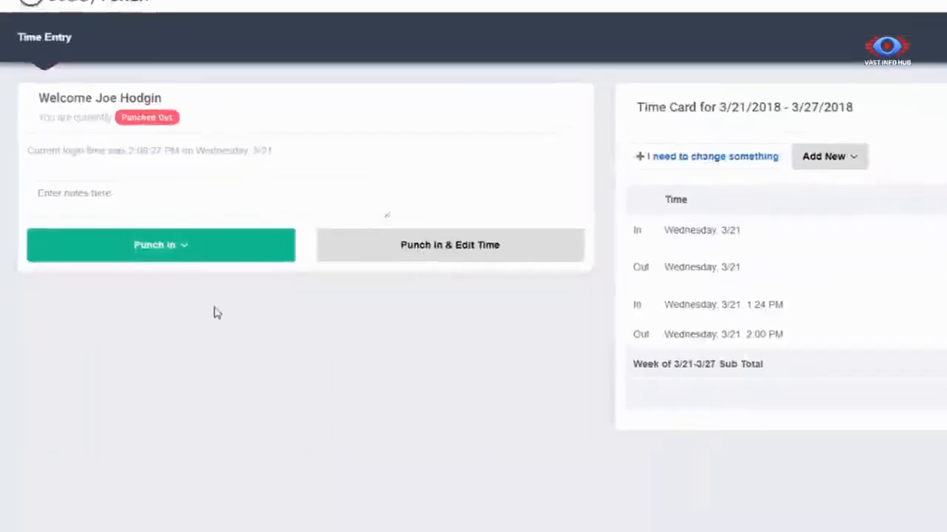
Edit the 3/21 2:00 PM punch-out to 02:05 PM and save it for approval
{"action": "left_click", "coordinate": [450, 246]}
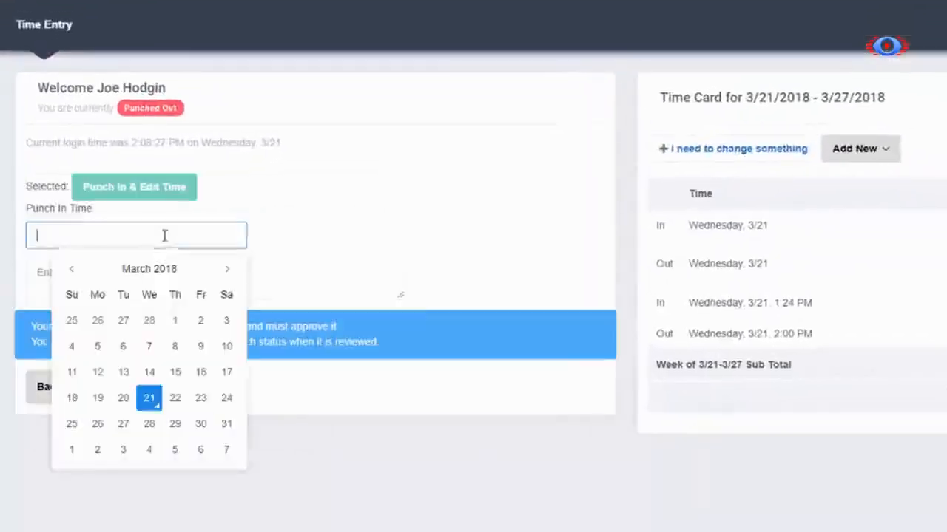
{"action": "left_click", "coordinate": [148, 398]}
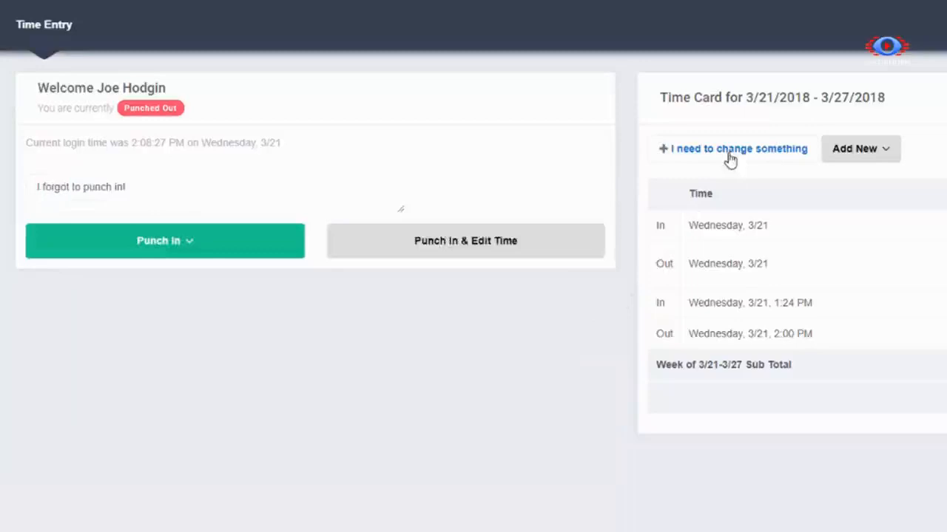
{"action": "left_click", "coordinate": [739, 147]}
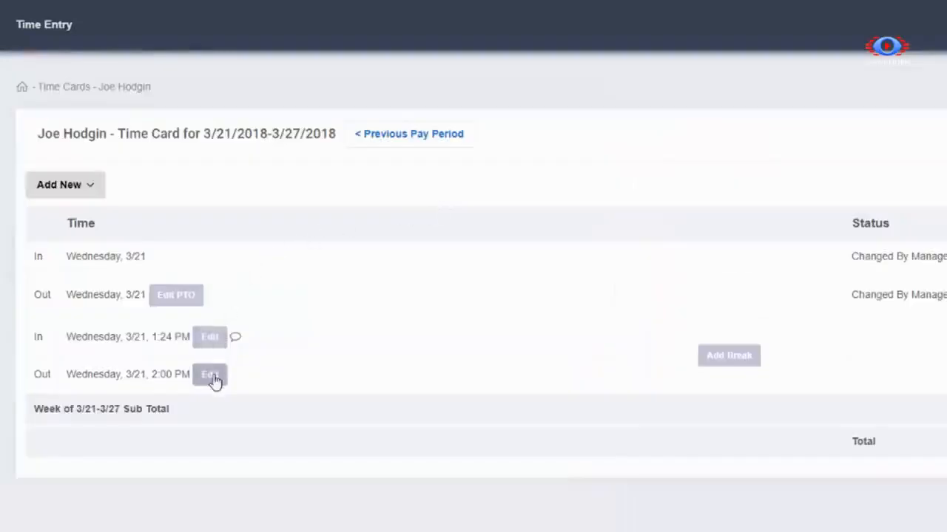
{"action": "left_click", "coordinate": [210, 374]}
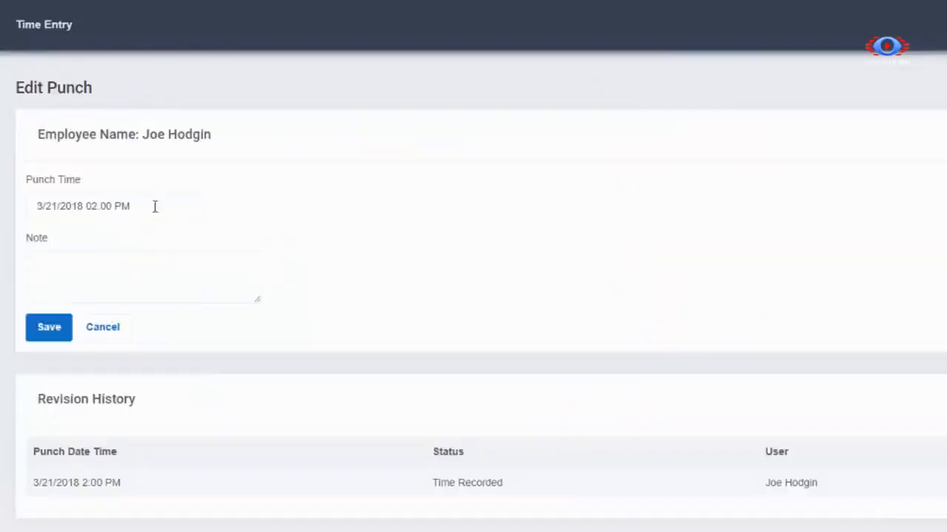
{"action": "left_click", "coordinate": [83, 206]}
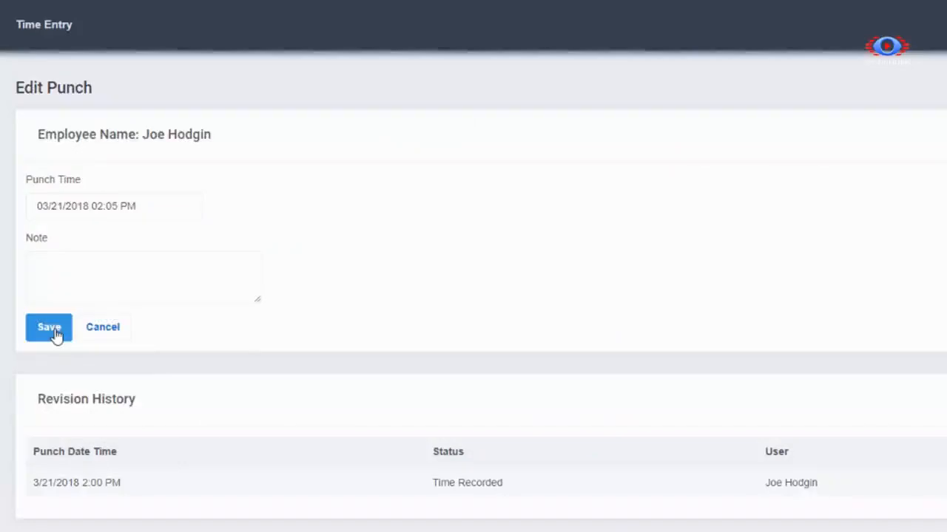
{"action": "left_click", "coordinate": [48, 327]}
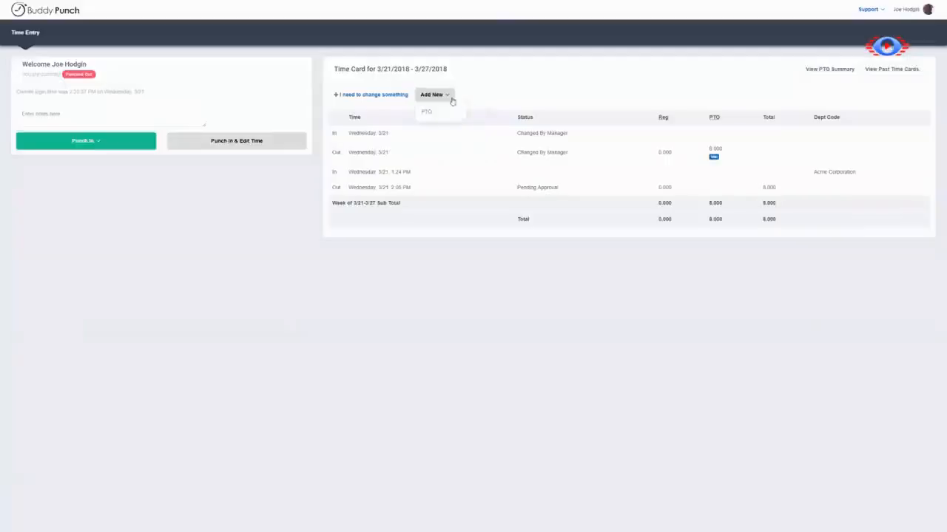
Add a PTO entry of 8 Holiday hours on 3/21/2018
{"action": "left_click", "coordinate": [426, 111]}
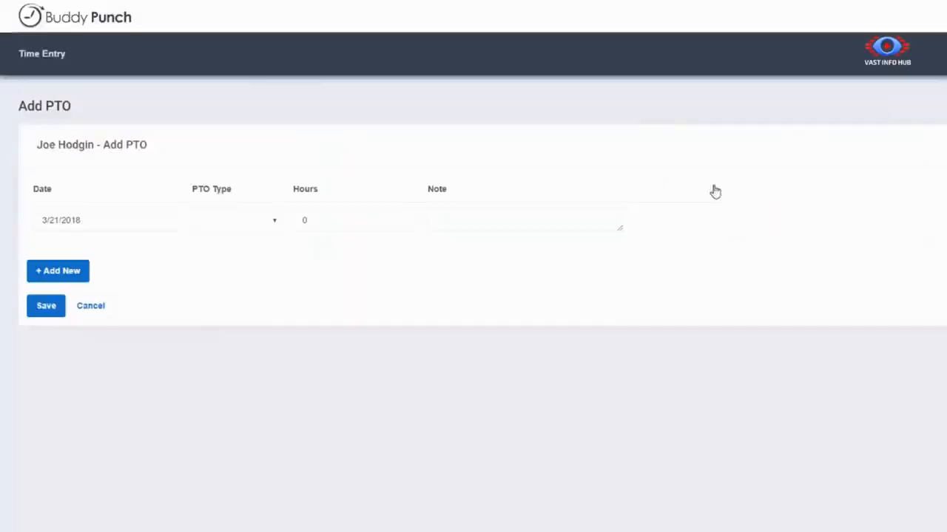
{"action": "left_click", "coordinate": [235, 219]}
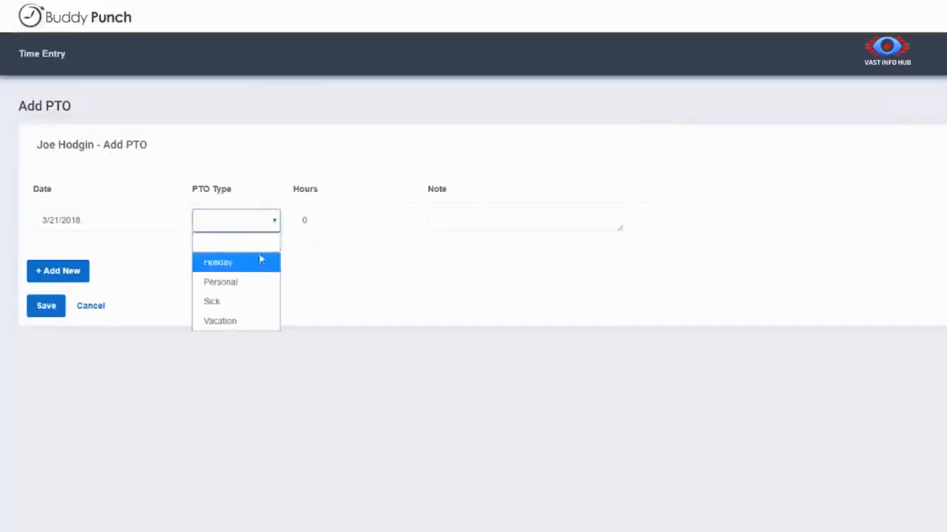
{"action": "left_click", "coordinate": [217, 262]}
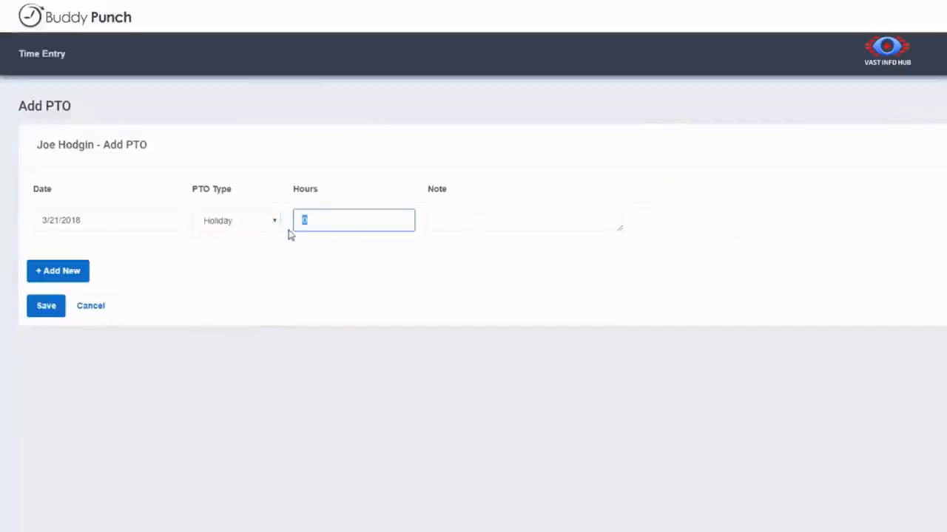
{"action": "left_click", "coordinate": [58, 270]}
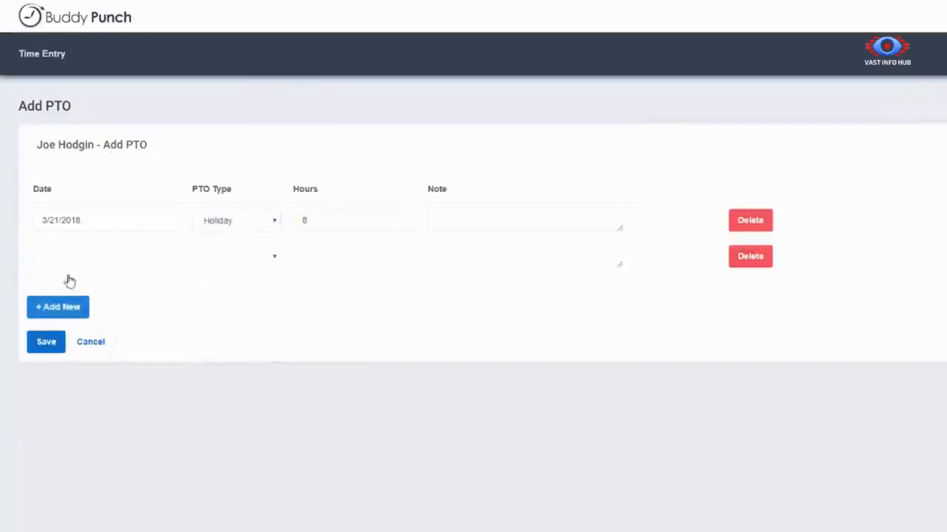
Add a second row of 4 Vacation hours on 03/22/2018 and save both entries
{"action": "left_click", "coordinate": [106, 258]}
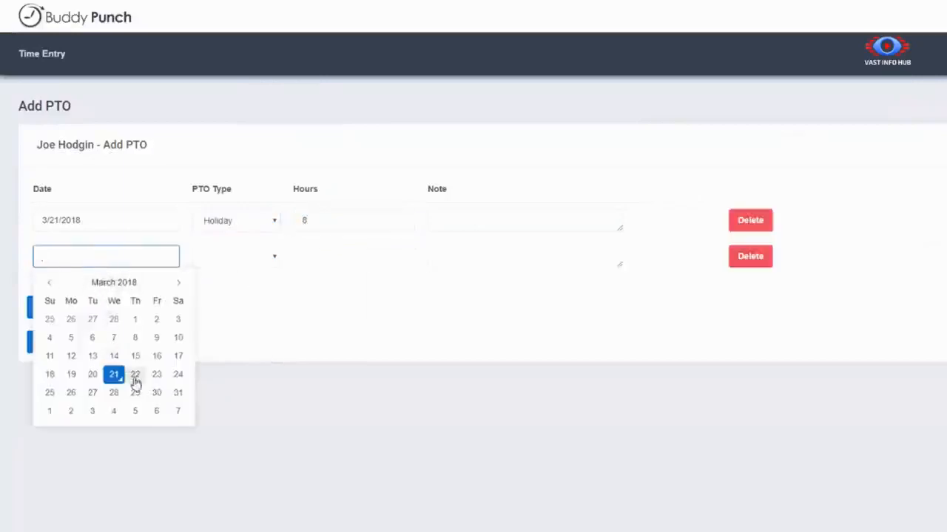
{"action": "left_click", "coordinate": [134, 373]}
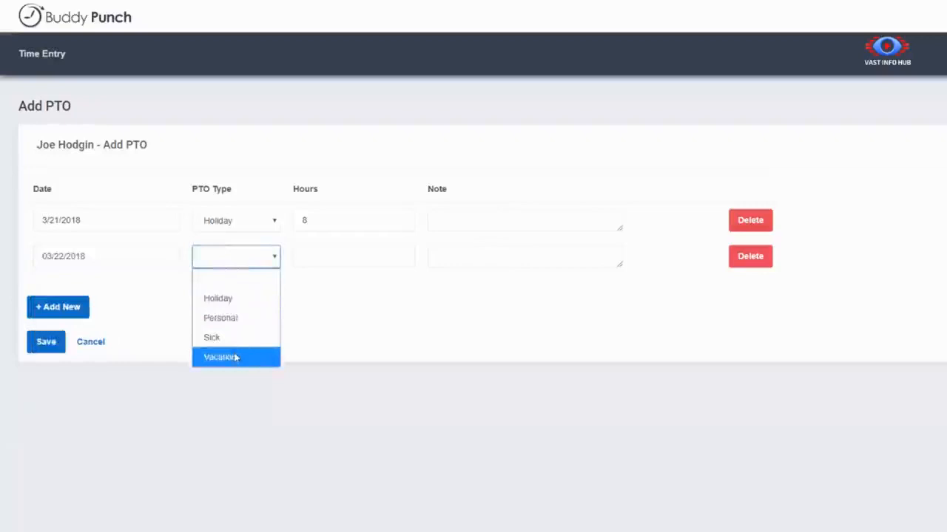
{"action": "left_click", "coordinate": [219, 356]}
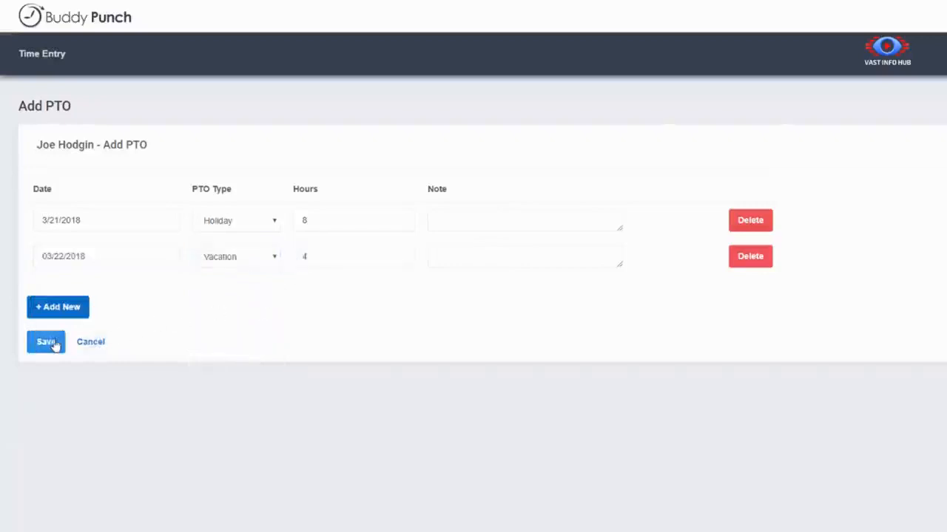
{"action": "left_click", "coordinate": [46, 341]}
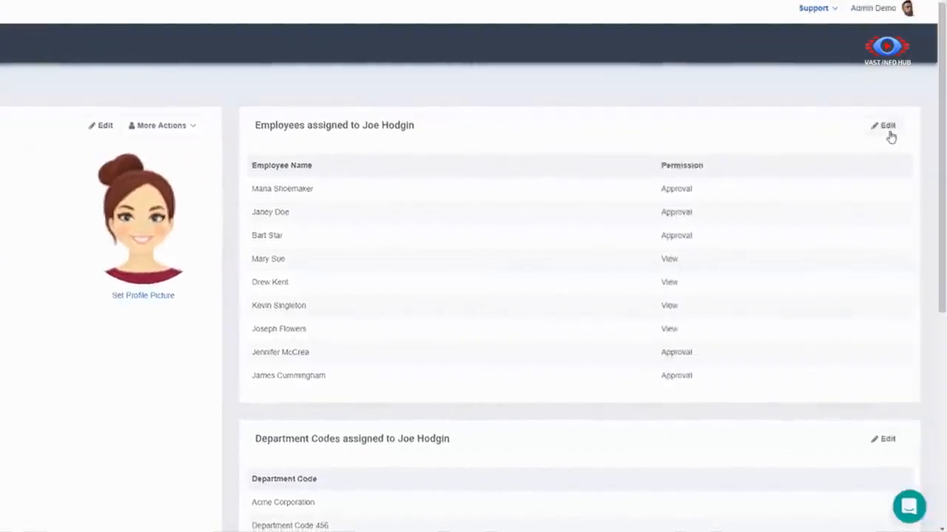
Show the admin dashboard of pending punch approvals and punched-in/out employees
{"action": "left_click", "coordinate": [888, 125]}
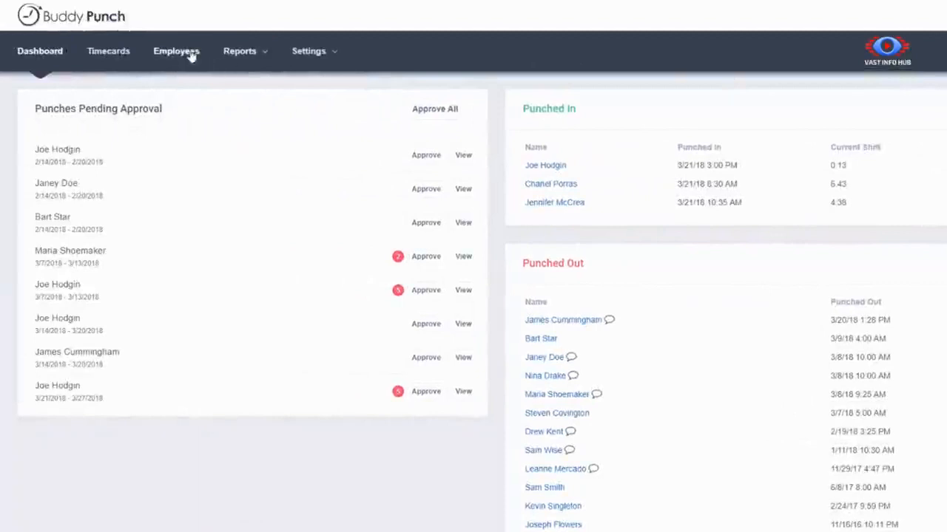
{"action": "left_click", "coordinate": [176, 50]}
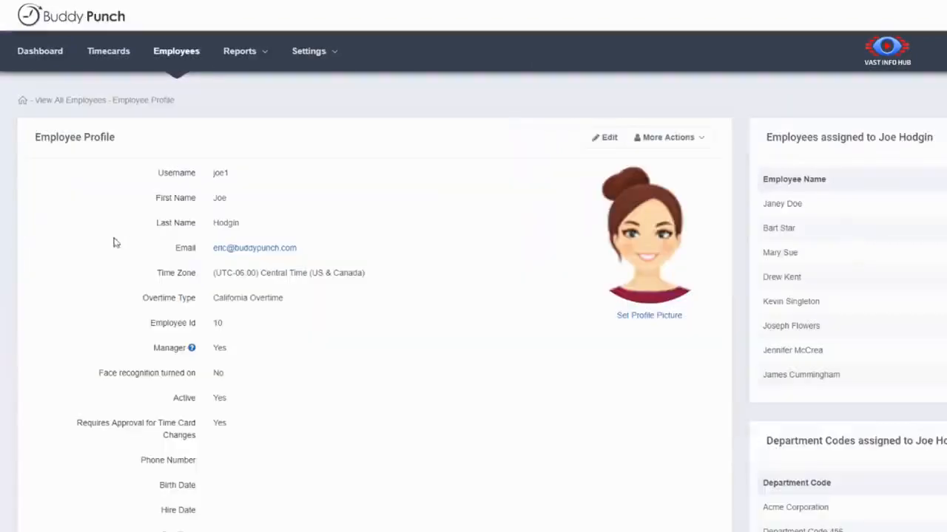
{"action": "left_click", "coordinate": [605, 136]}
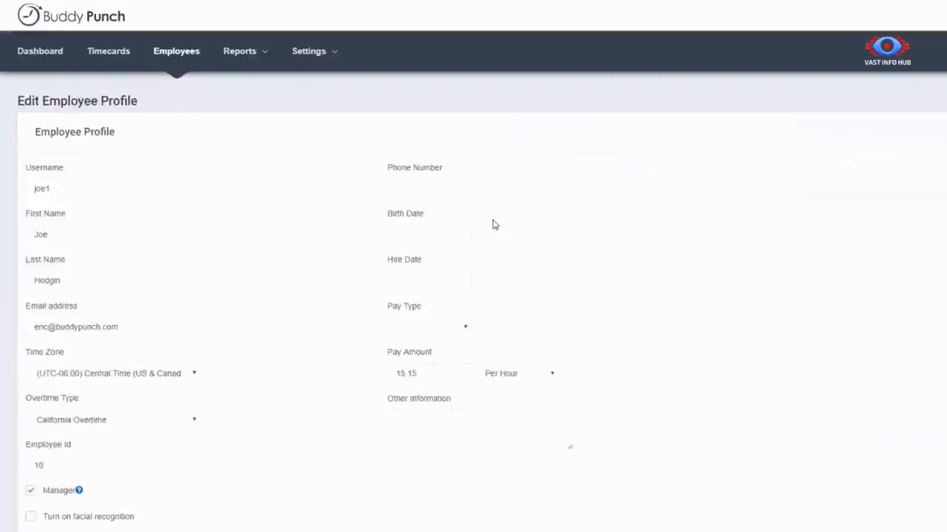
{"action": "scroll", "scroll_direction": "down", "scroll_amount": 3}
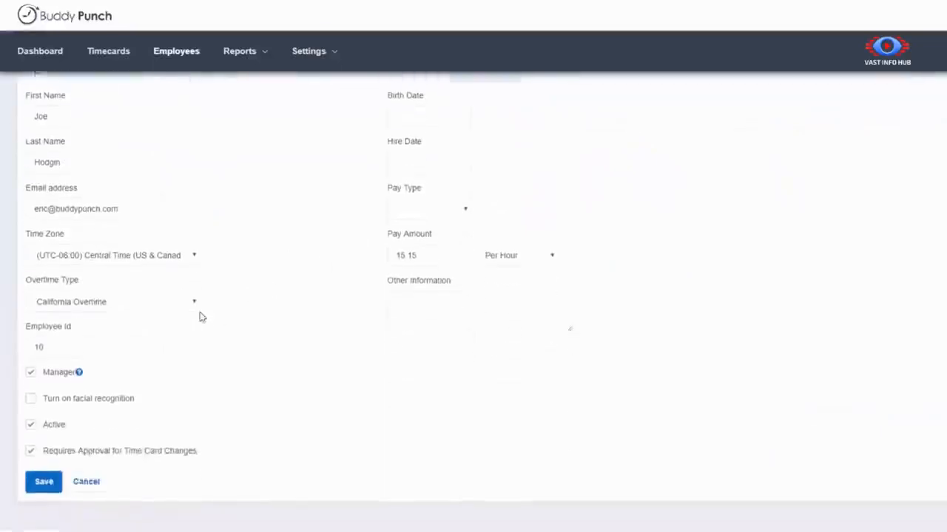
{"action": "left_click", "coordinate": [112, 301]}
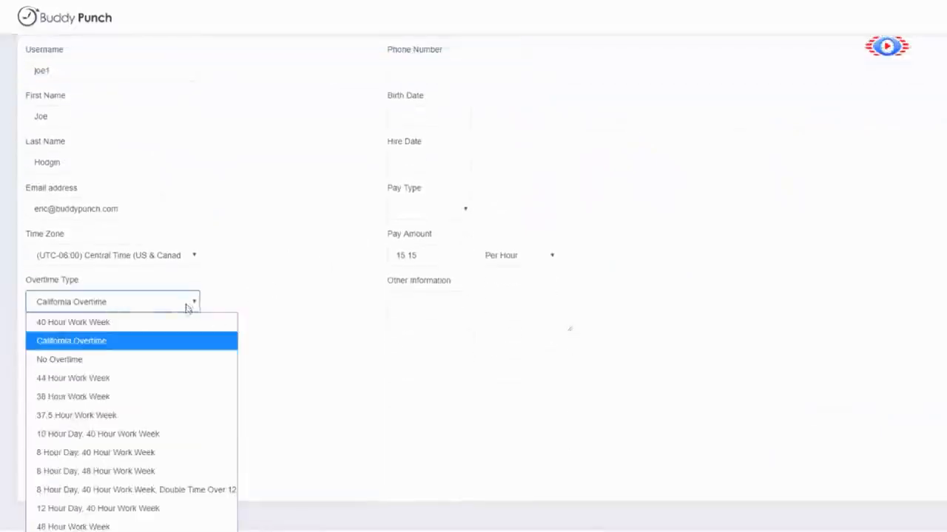
{"action": "mouse_move", "coordinate": [183, 384]}
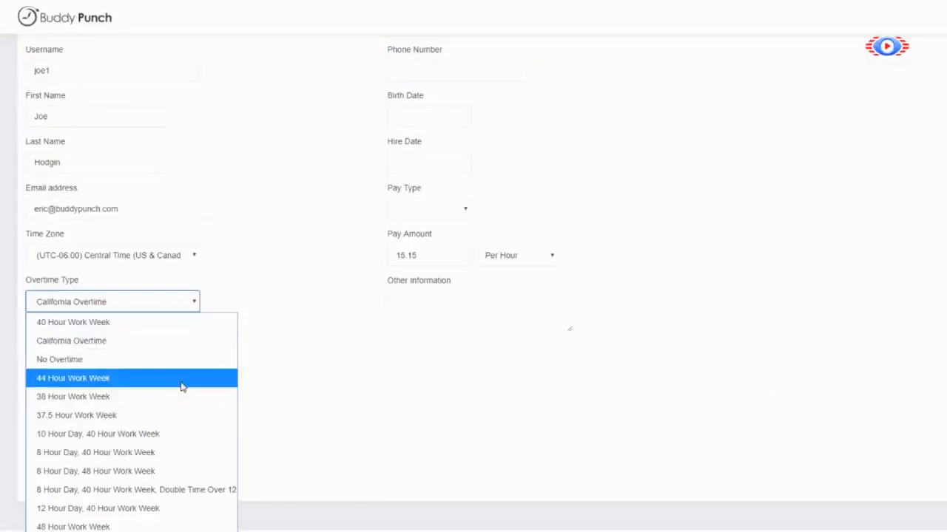
{"action": "mouse_move", "coordinate": [168, 323]}
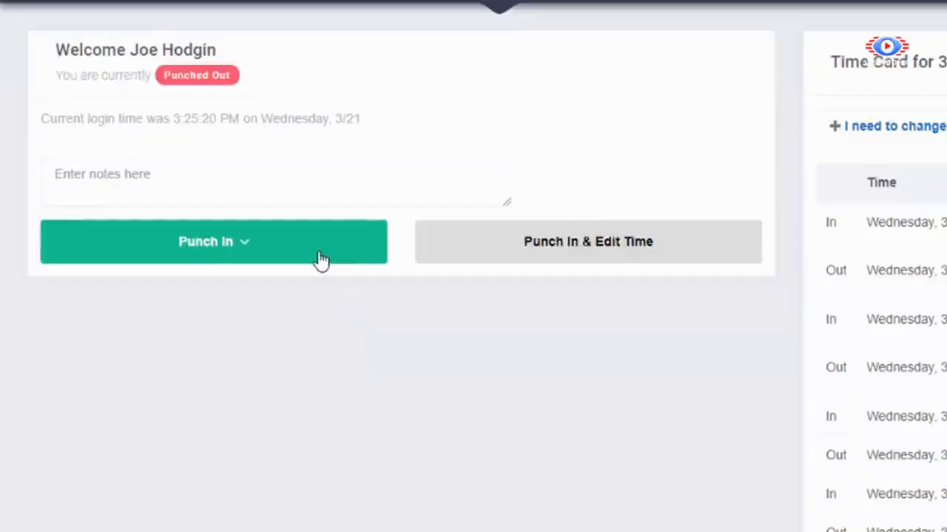
View the job and department codes available for punching in, then sign in as admin
{"action": "left_click", "coordinate": [244, 243]}
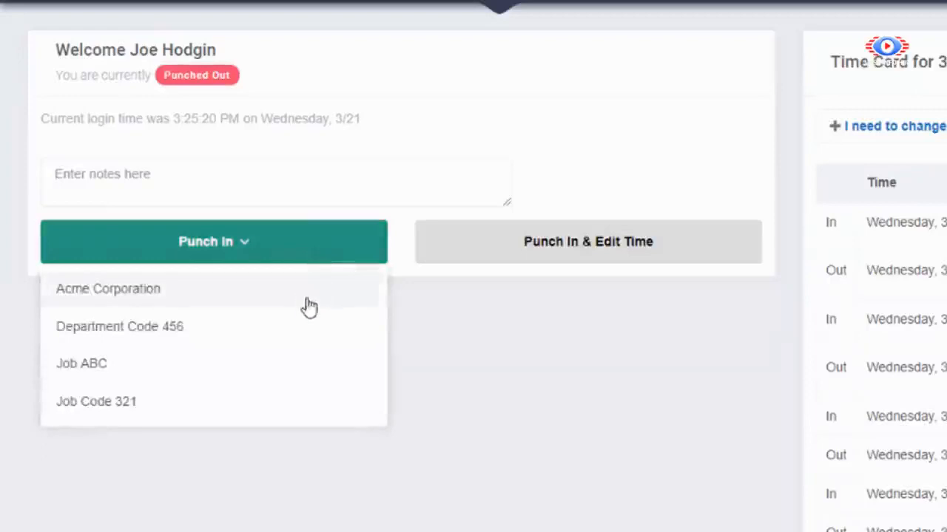
{"action": "mouse_move", "coordinate": [284, 373]}
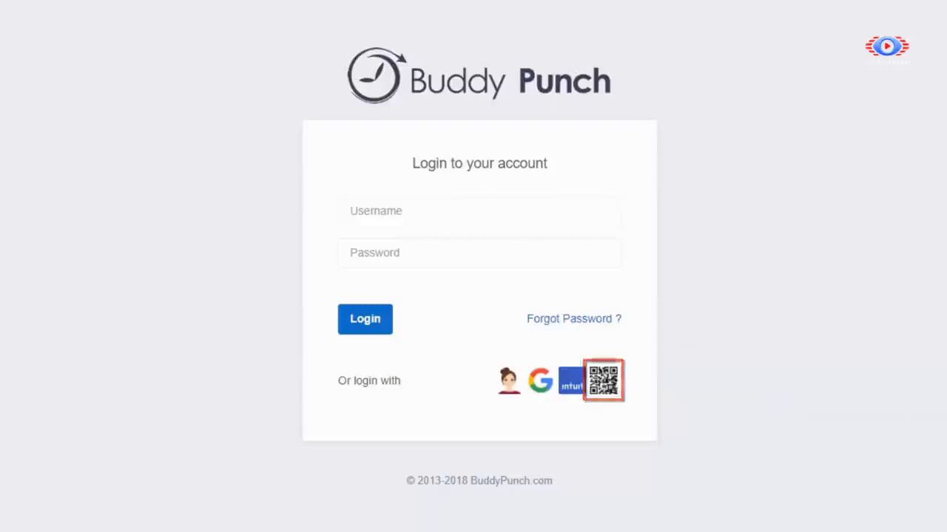
{"action": "left_click", "coordinate": [603, 380]}
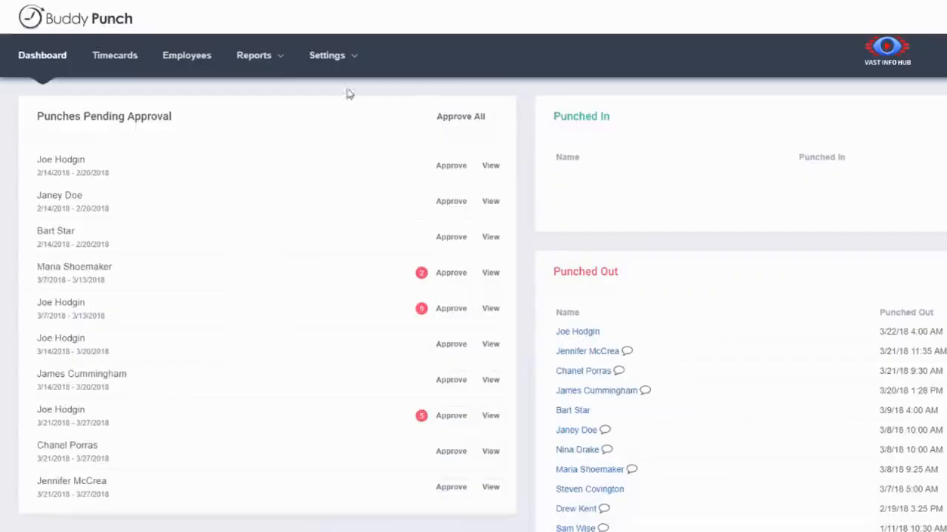
Set up a Payroll Export report filtered to selected Locations and Departments
{"action": "left_click", "coordinate": [255, 55]}
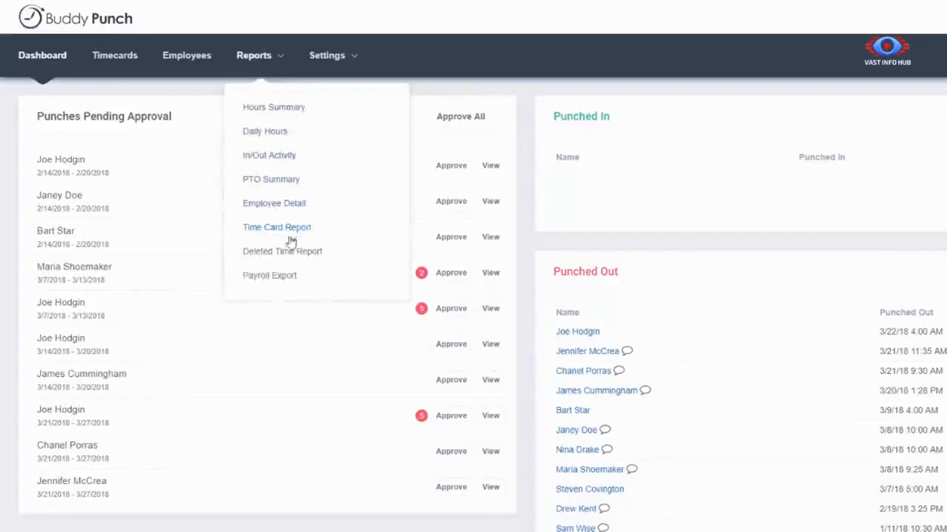
{"action": "left_click", "coordinate": [269, 276]}
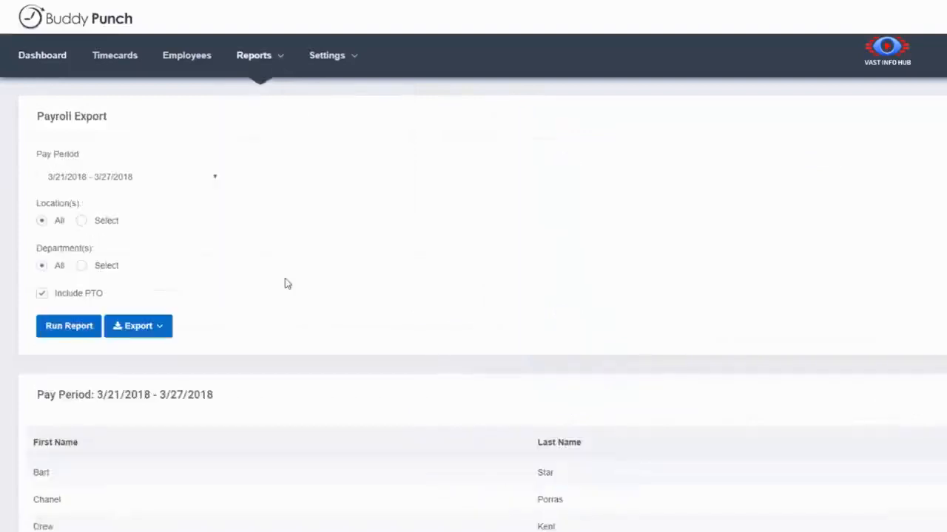
{"action": "left_click", "coordinate": [79, 220]}
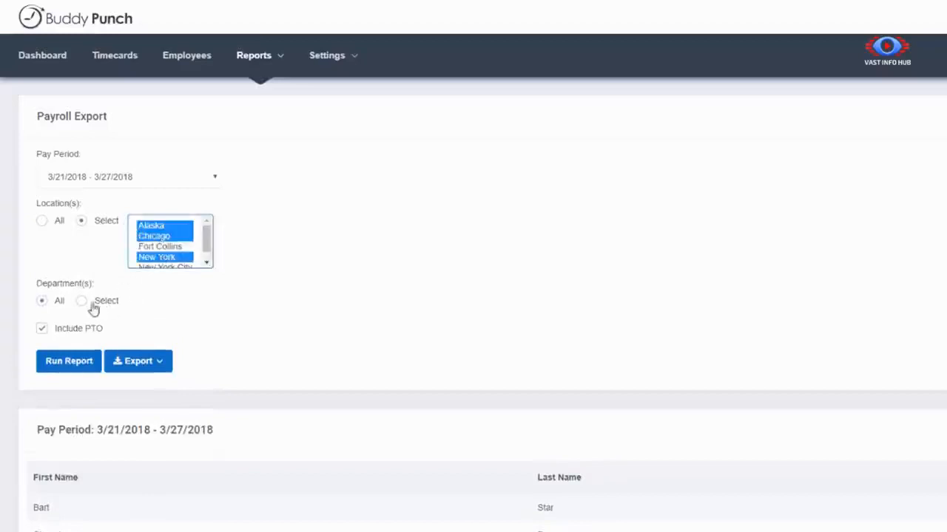
{"action": "left_click", "coordinate": [80, 300]}
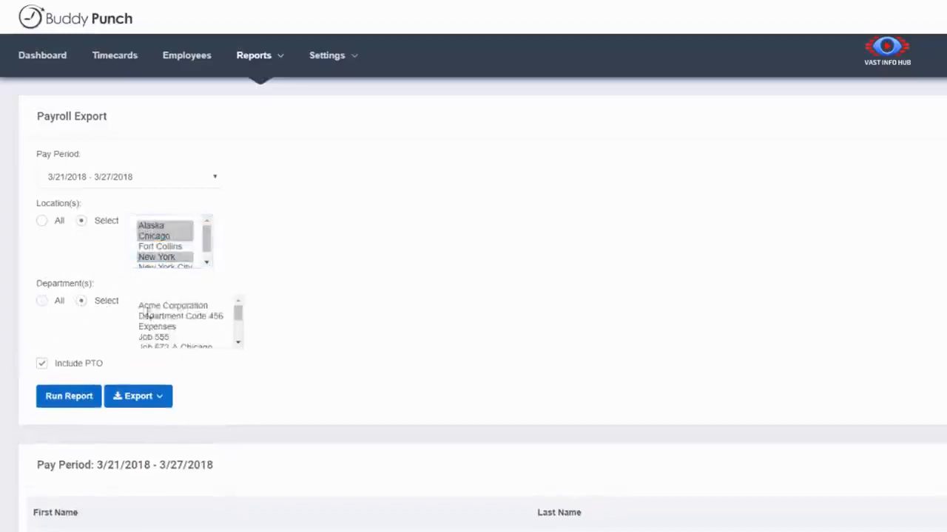
{"action": "left_click", "coordinate": [138, 397]}
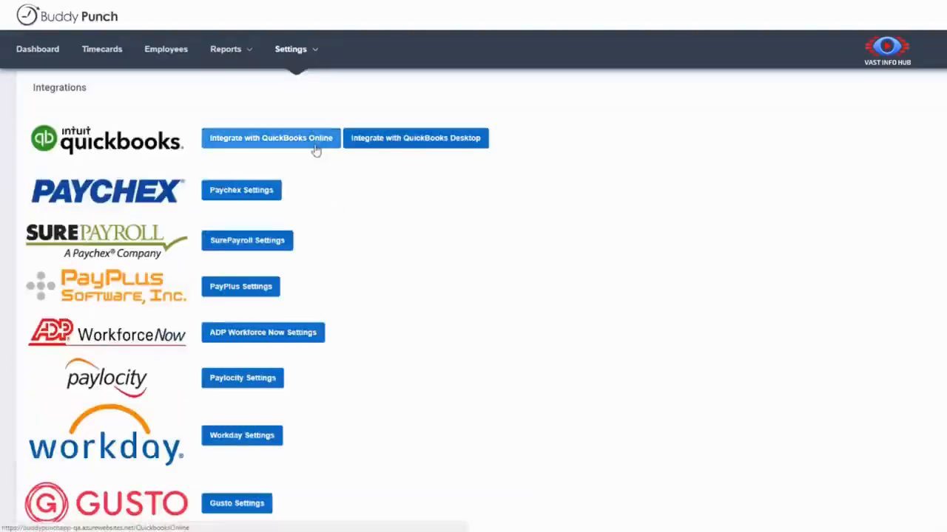
{"action": "mouse_move", "coordinate": [323, 159]}
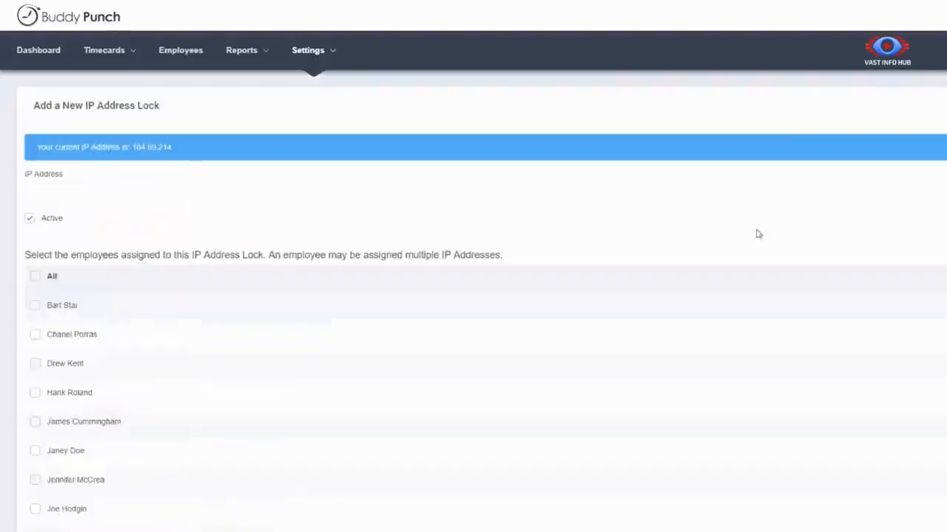
{"action": "mouse_move", "coordinate": [207, 221]}
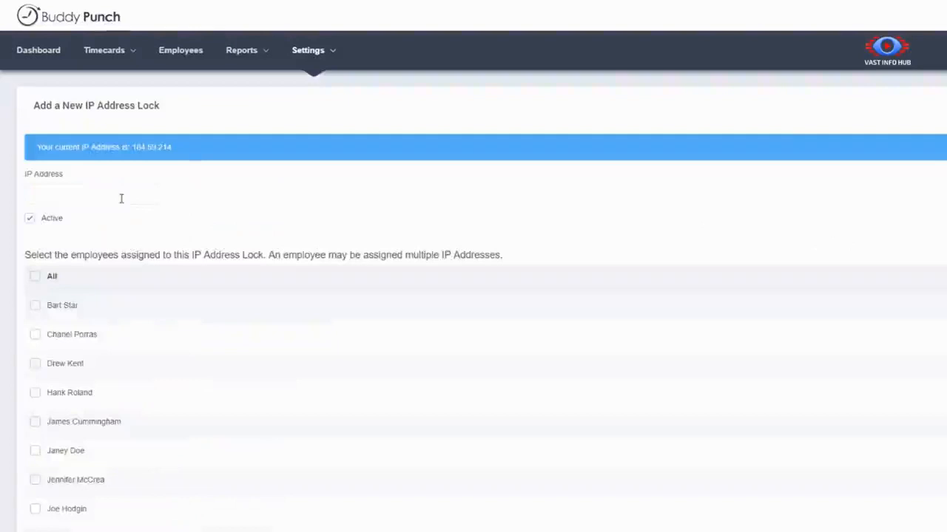
Enter the IP address for a new lock, then sign in with the employee's credentials
{"action": "type", "text": "20"}
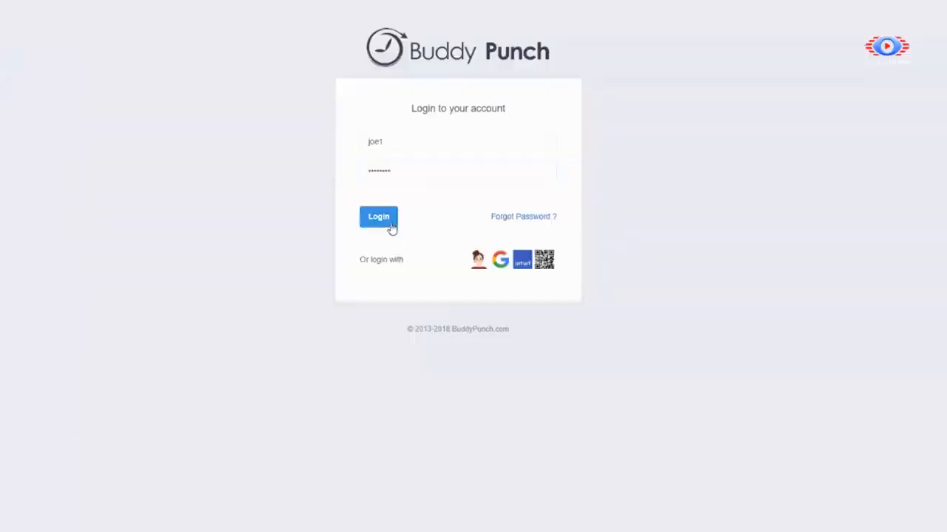
{"action": "left_click", "coordinate": [379, 216]}
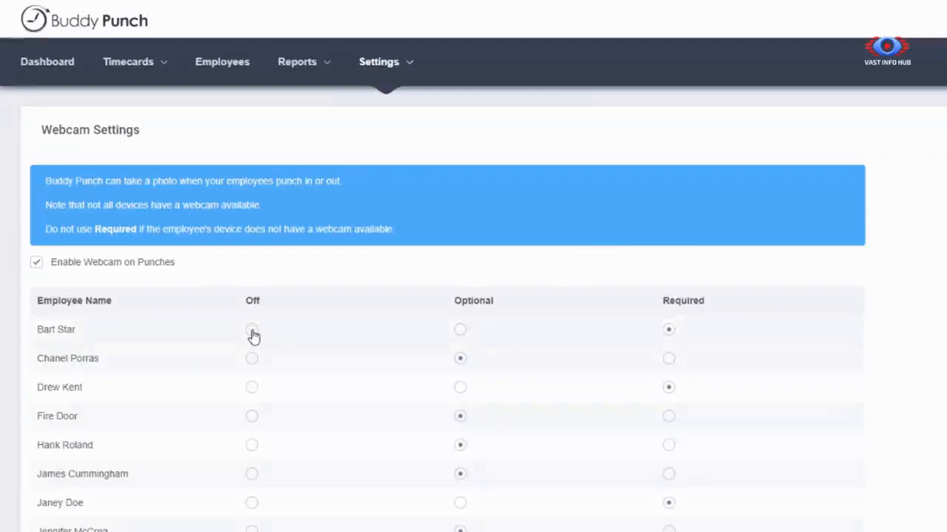
Set the first employee's webcam requirement to Off, then Optional
{"action": "left_click", "coordinate": [252, 328]}
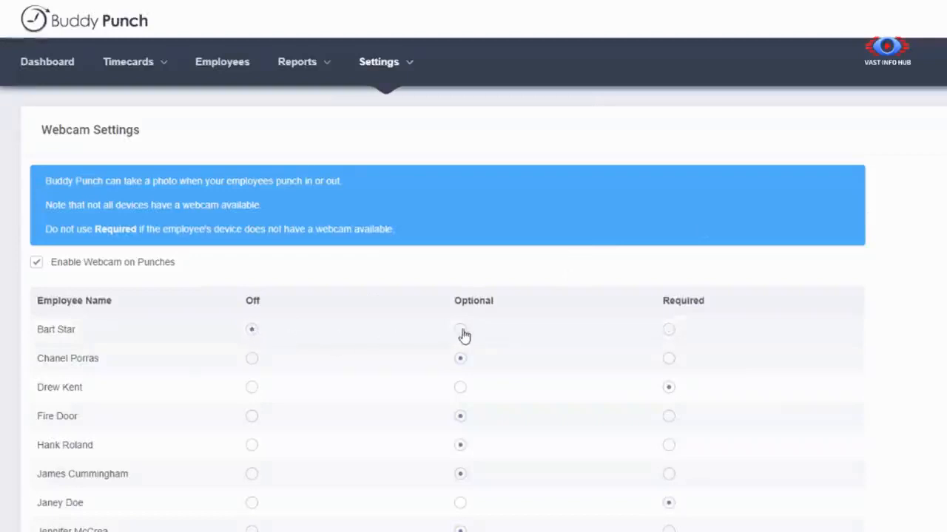
{"action": "left_click", "coordinate": [669, 328]}
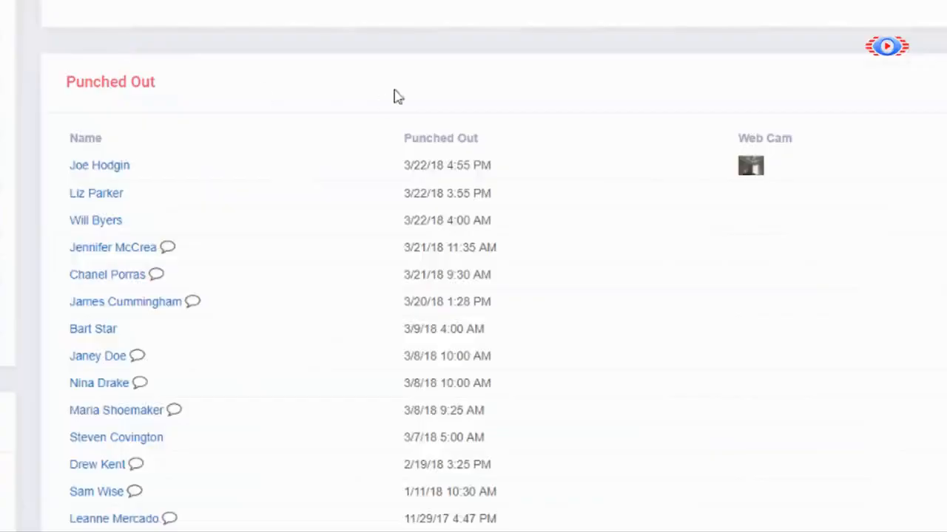
{"action": "mouse_move", "coordinate": [770, 192]}
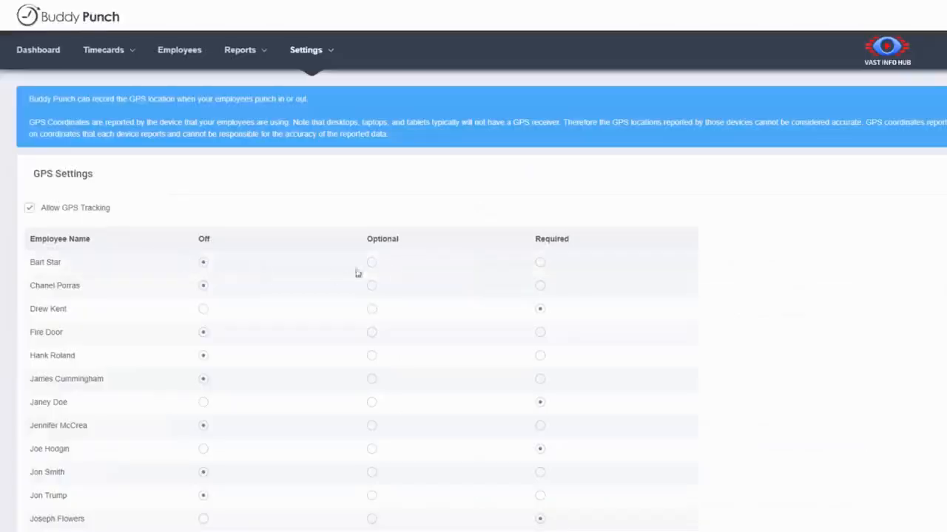
Make GPS tracking optional for the first employee and view the timecard's IP and map columns
{"action": "left_click", "coordinate": [371, 261]}
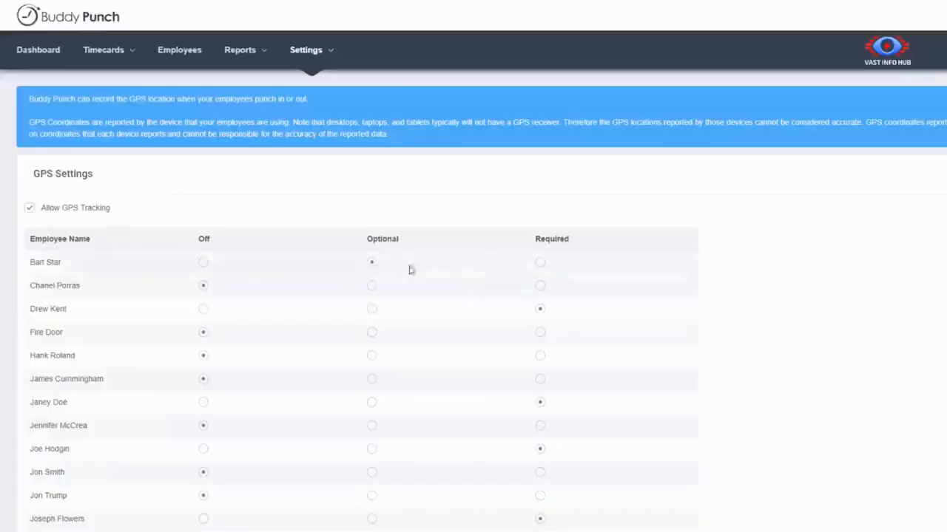
{"action": "left_click", "coordinate": [540, 262]}
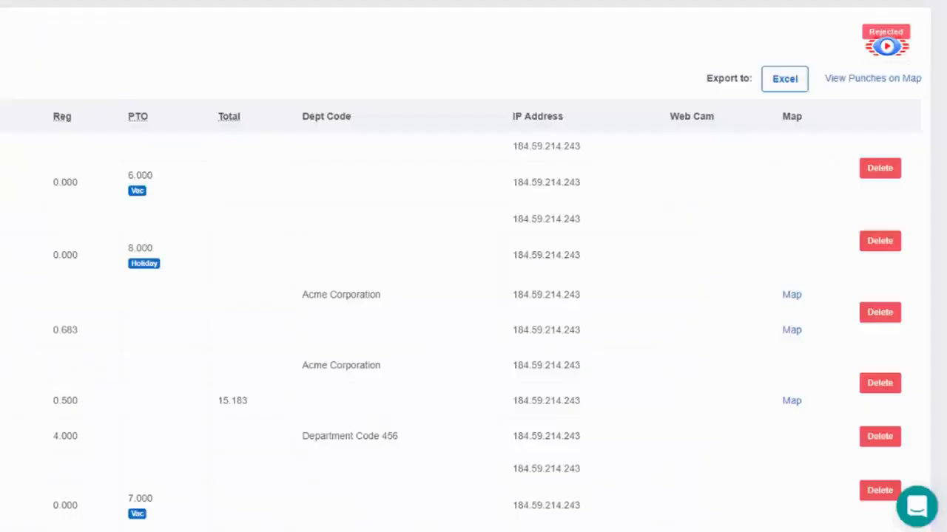
{"action": "mouse_move", "coordinate": [767, 295]}
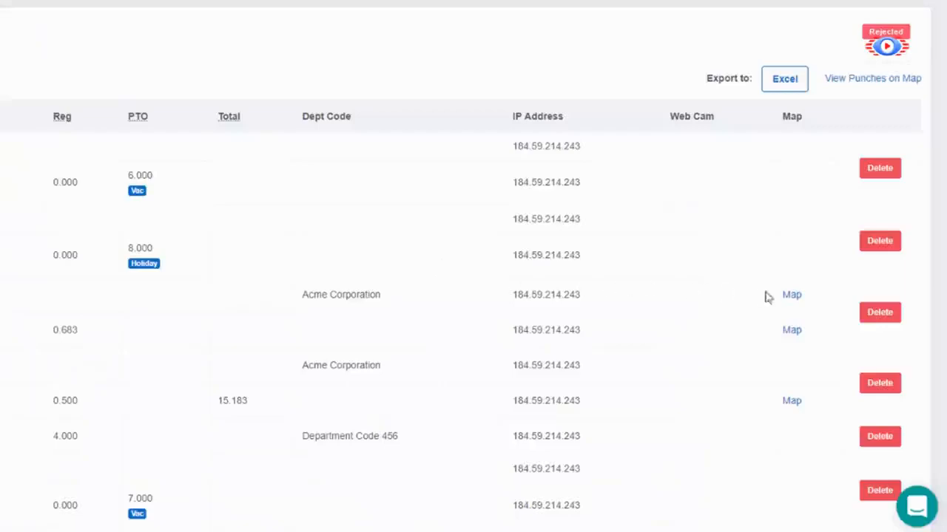